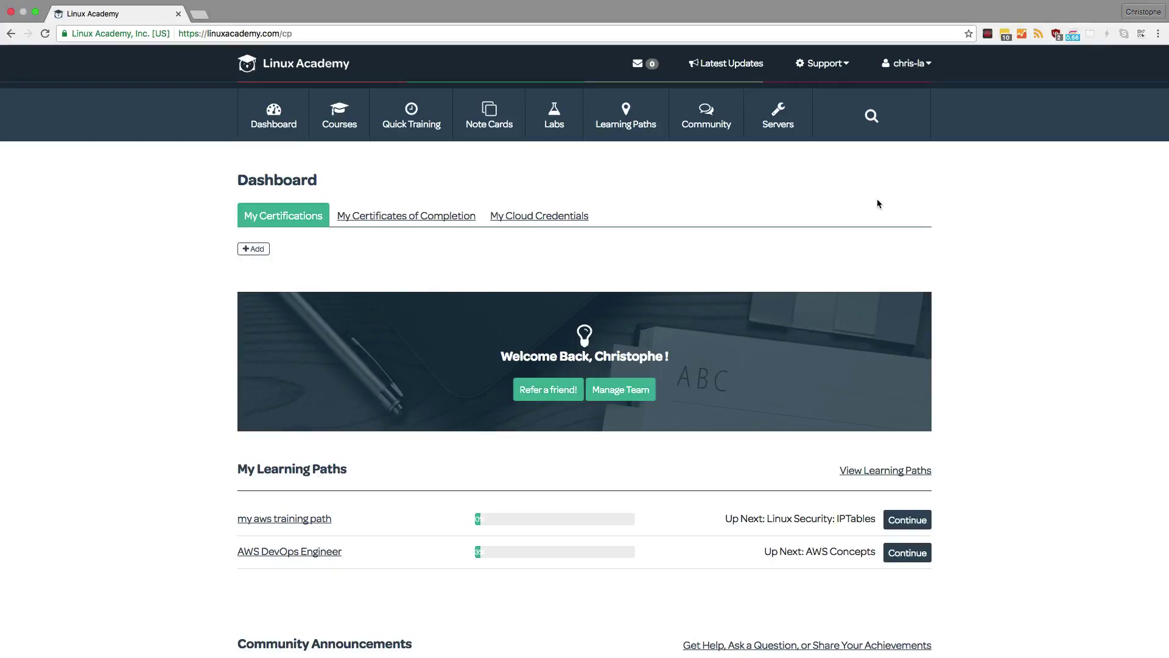
mouse_move(836, 157)
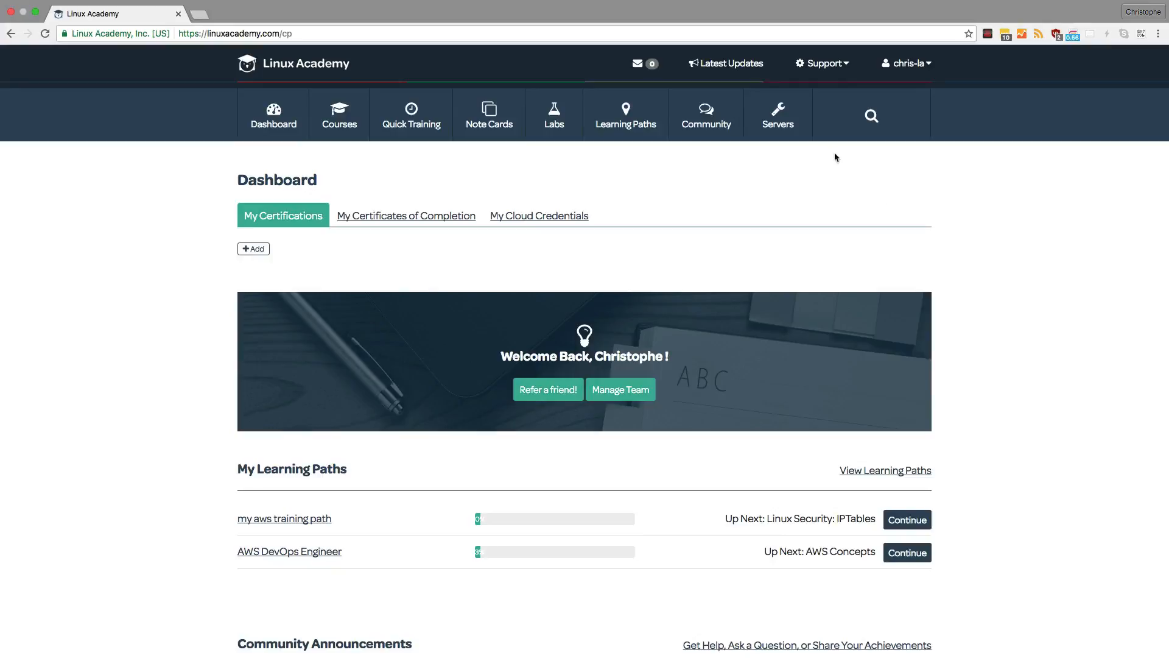
Step: Open Servers to show the Server Lab Control Center with six lab server slots
left_click(778, 114)
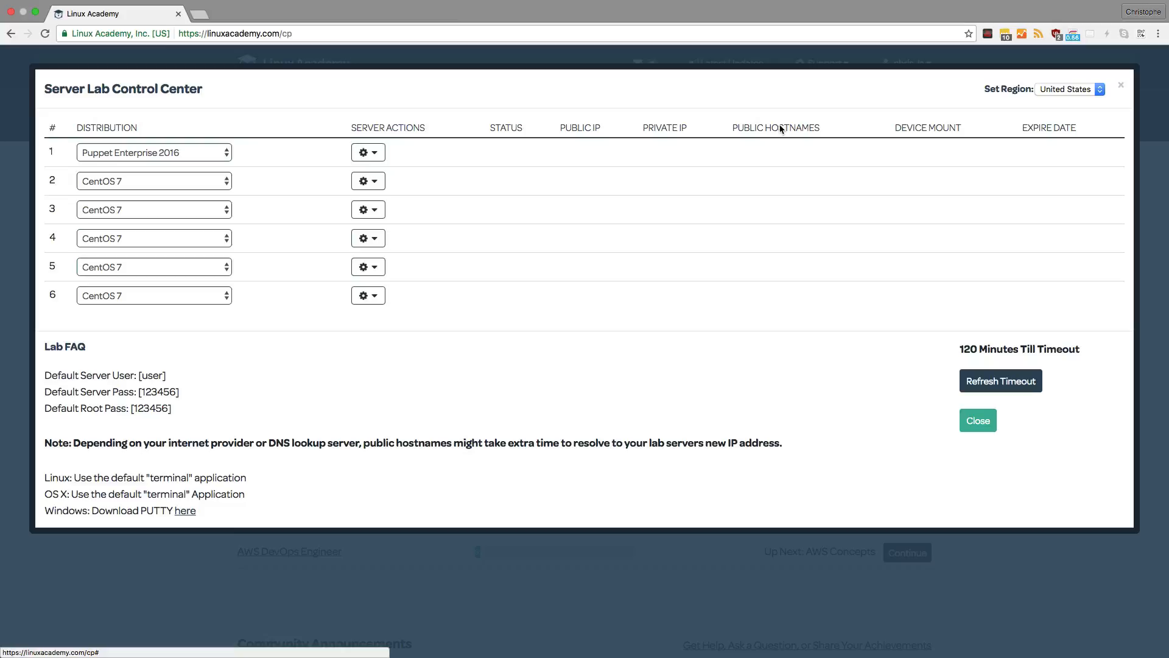
mouse_move(196, 158)
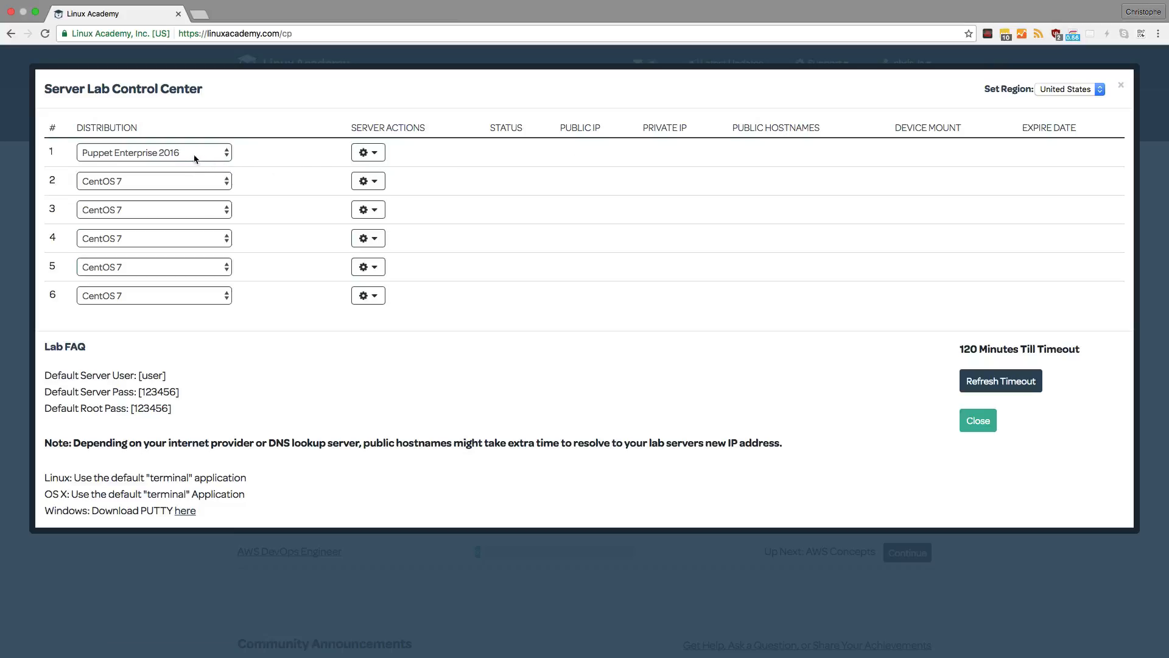
Step: Change server 1's distribution from Puppet Enterprise 2016 to CentOS 7
left_click(154, 152)
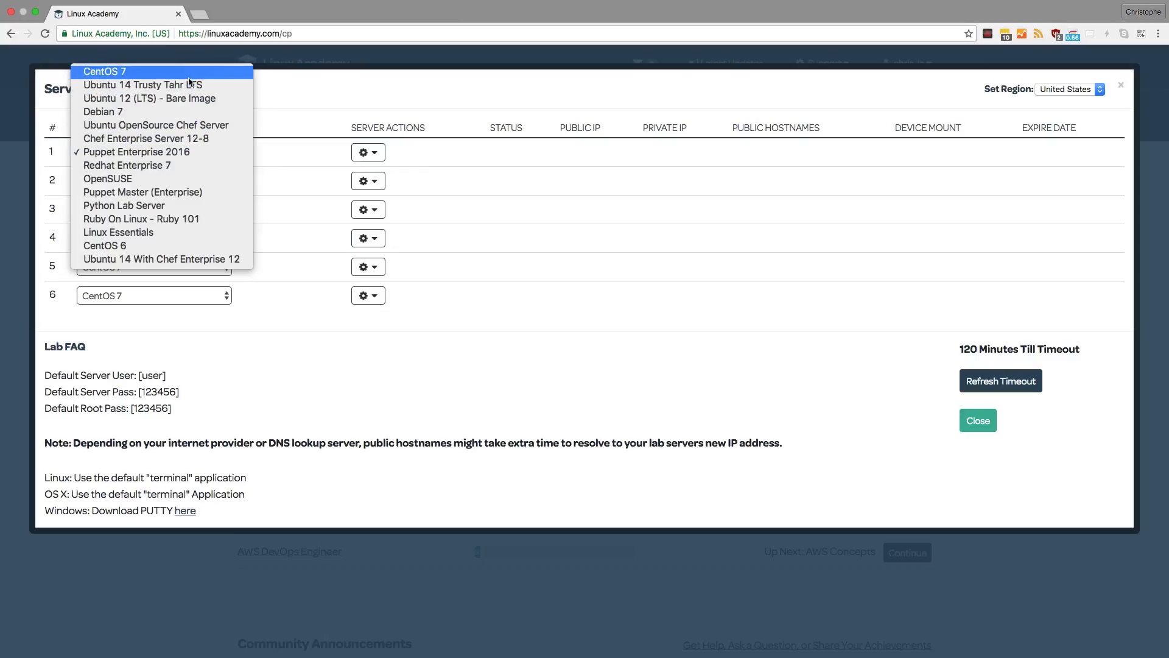
mouse_move(173, 259)
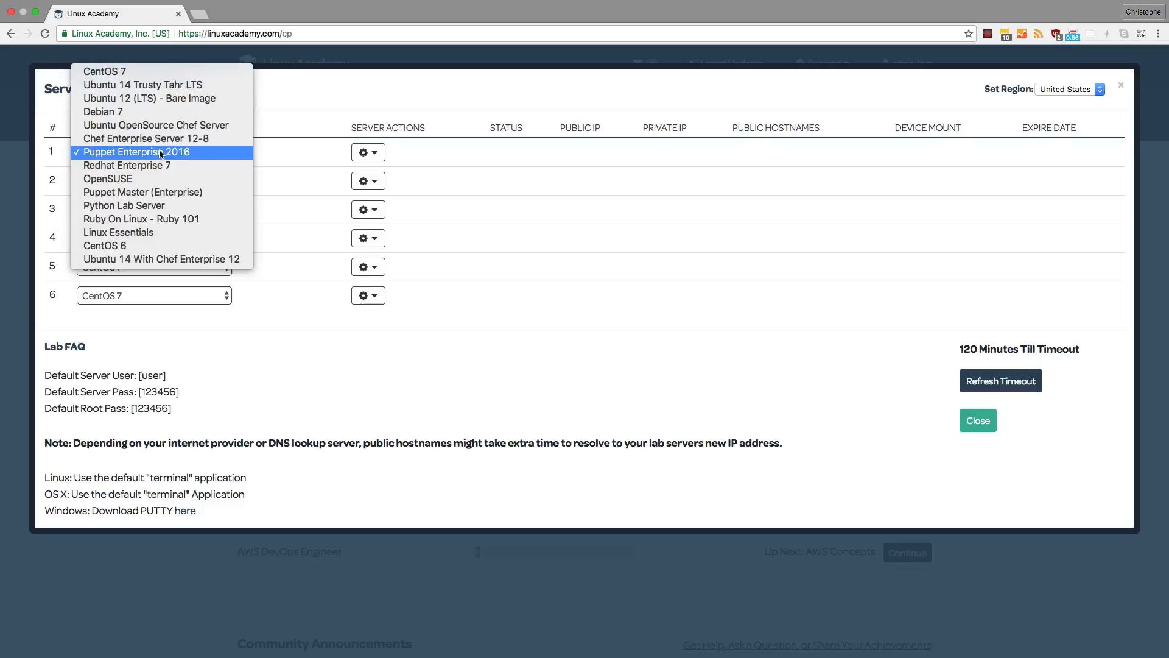
mouse_move(151, 139)
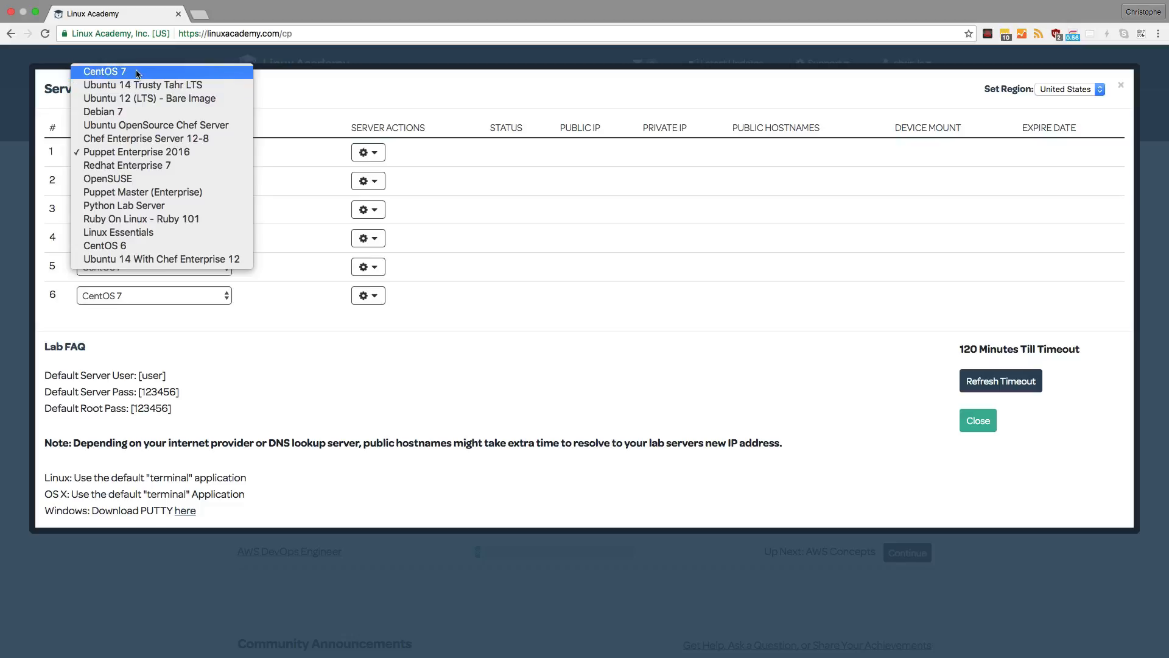
left_click(108, 71)
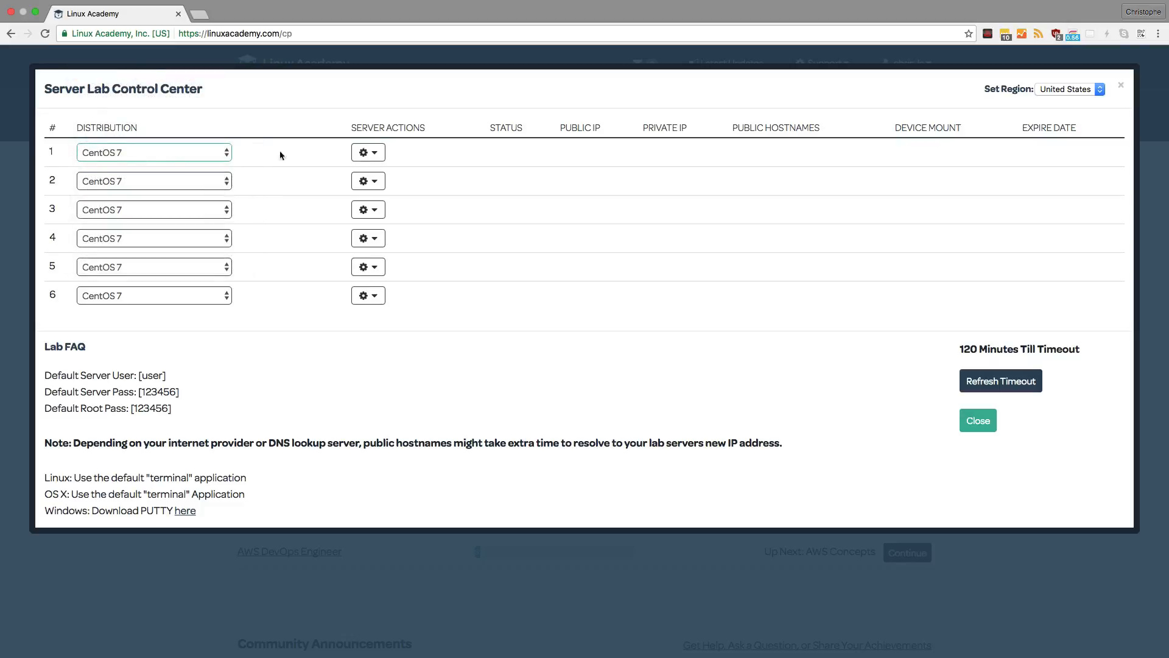
Step: Create the first CentOS 7 lab server from its Server Actions menu
left_click(367, 152)
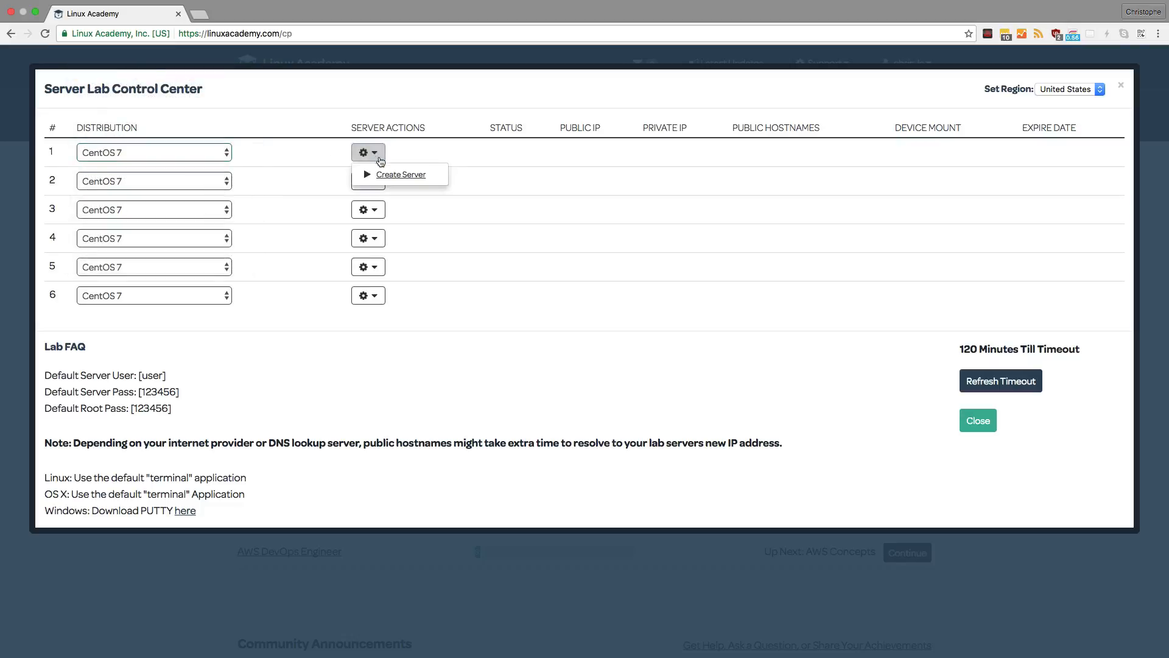
left_click(400, 174)
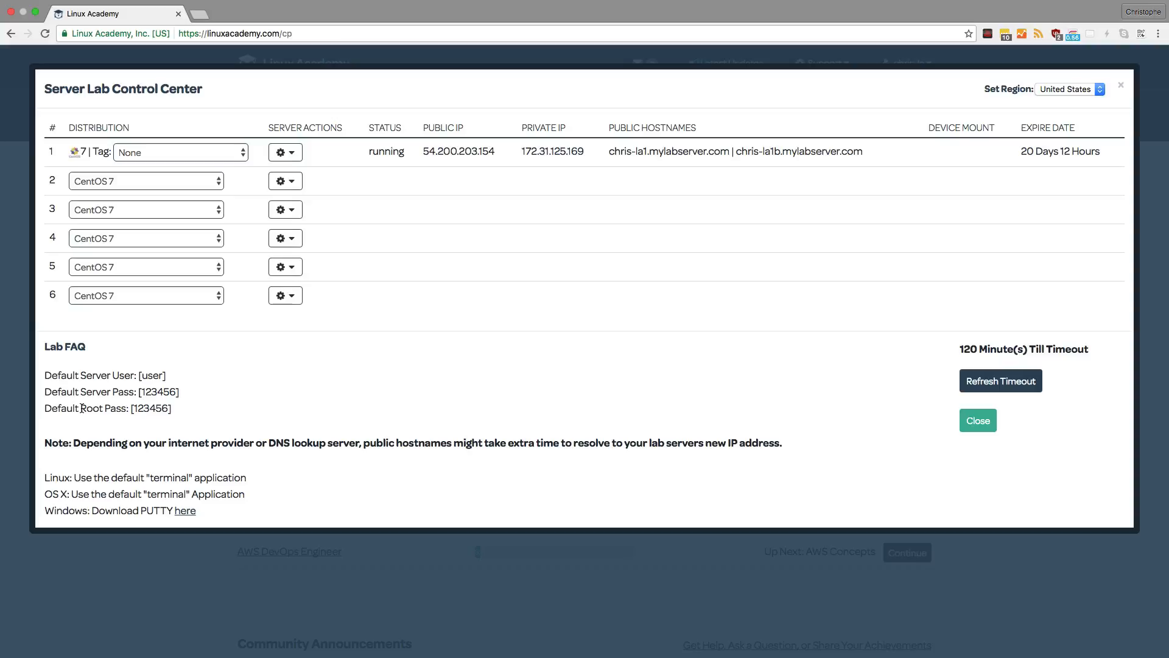
left_click(286, 152)
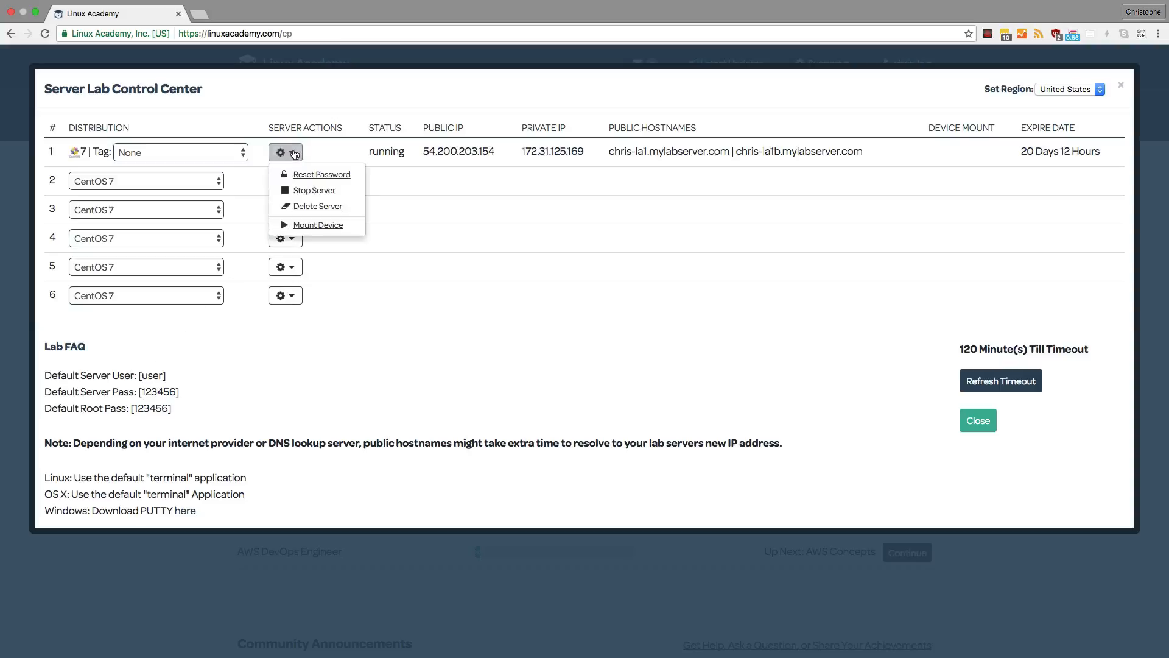
mouse_move(311, 181)
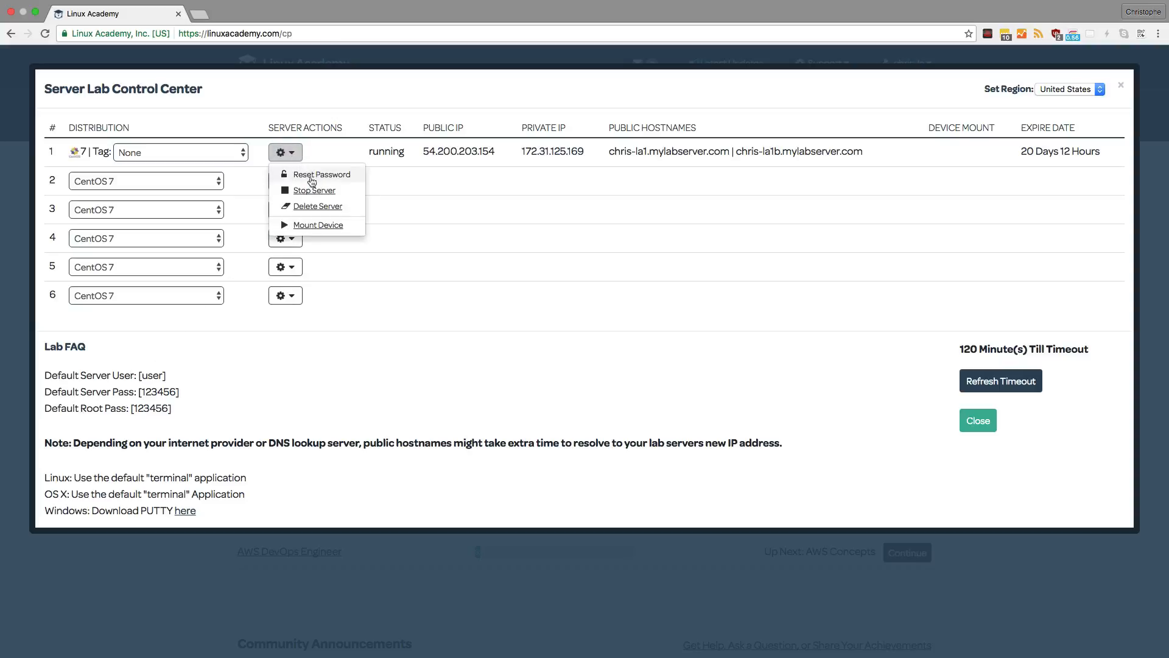
mouse_move(315, 209)
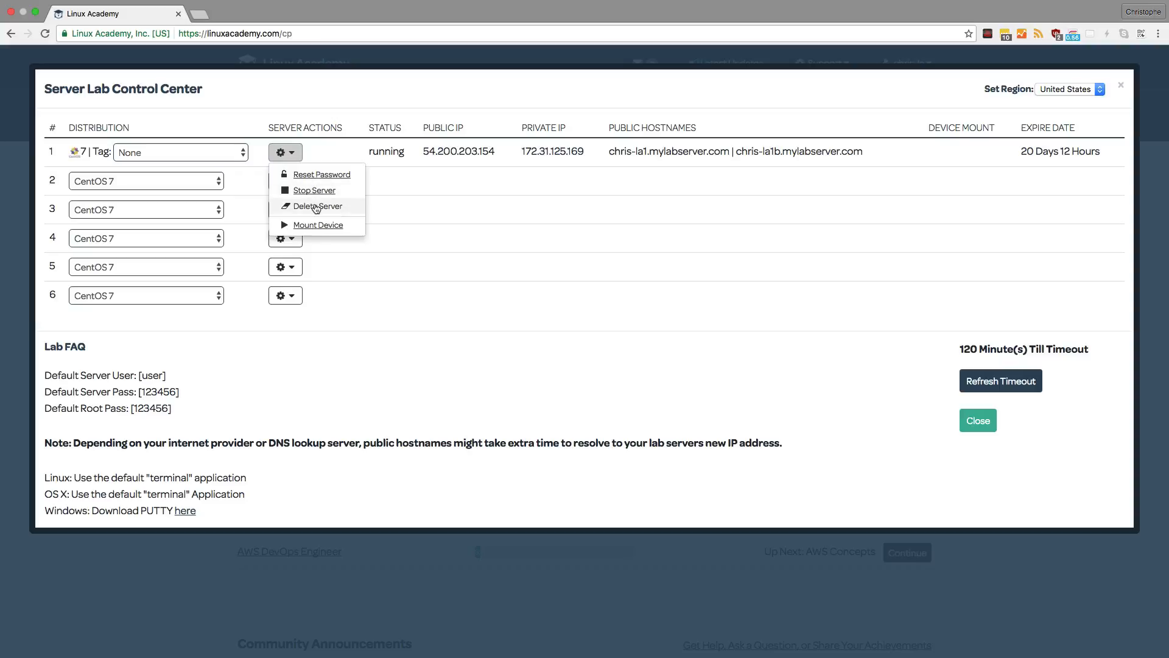
mouse_move(317, 229)
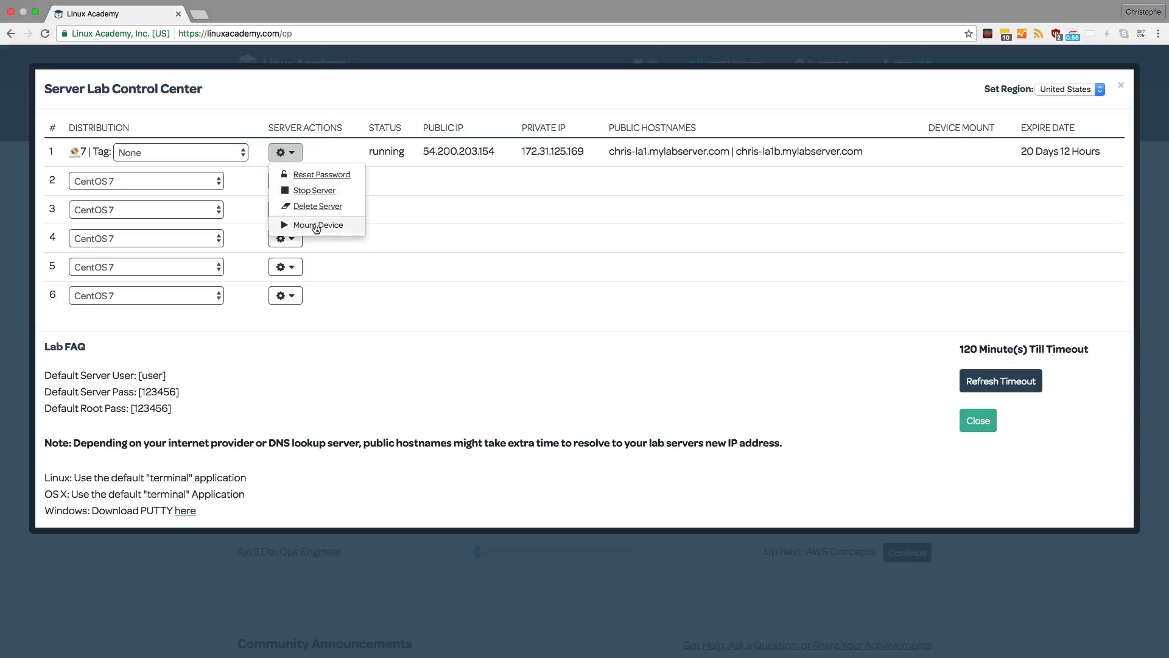
mouse_move(316, 226)
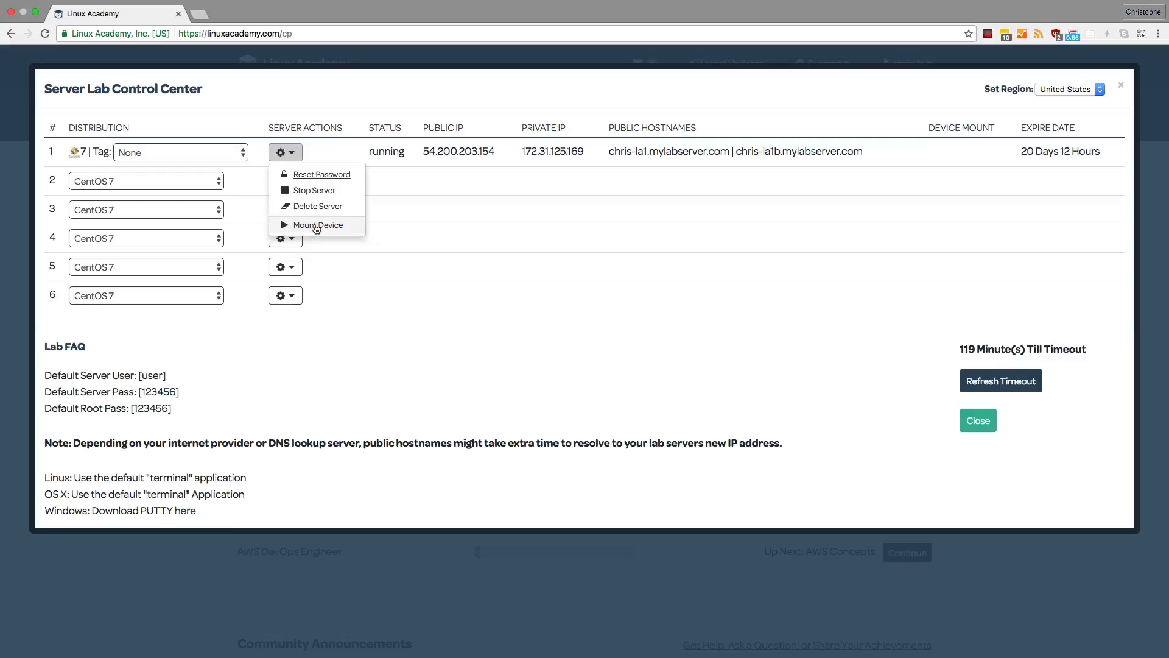
left_click(379, 366)
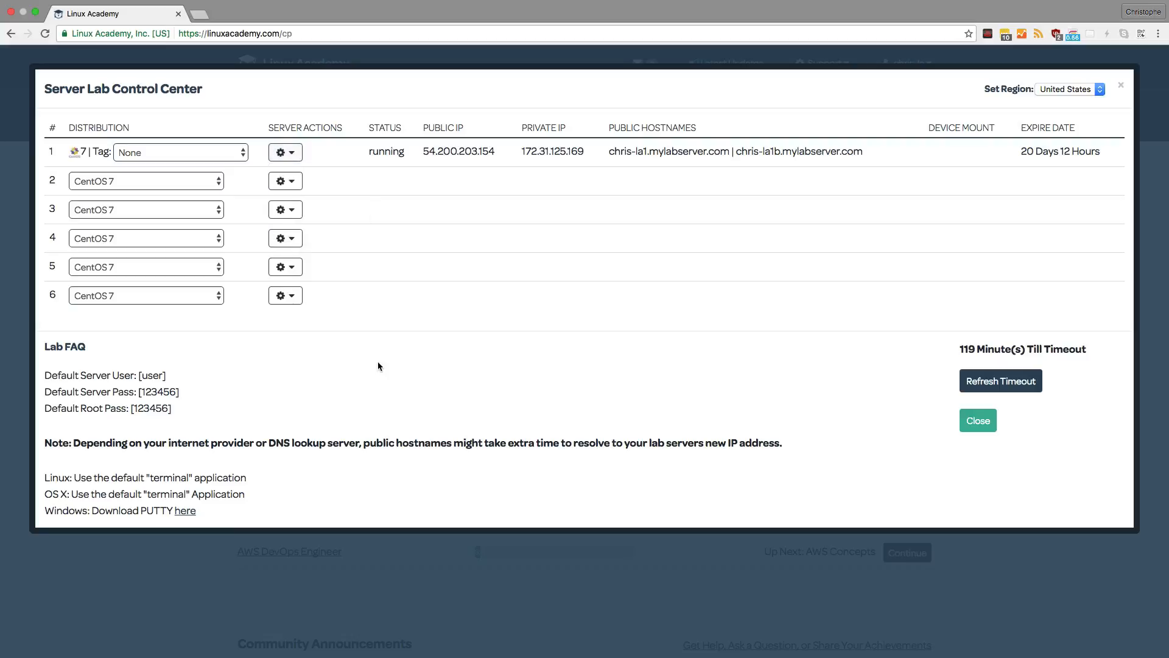